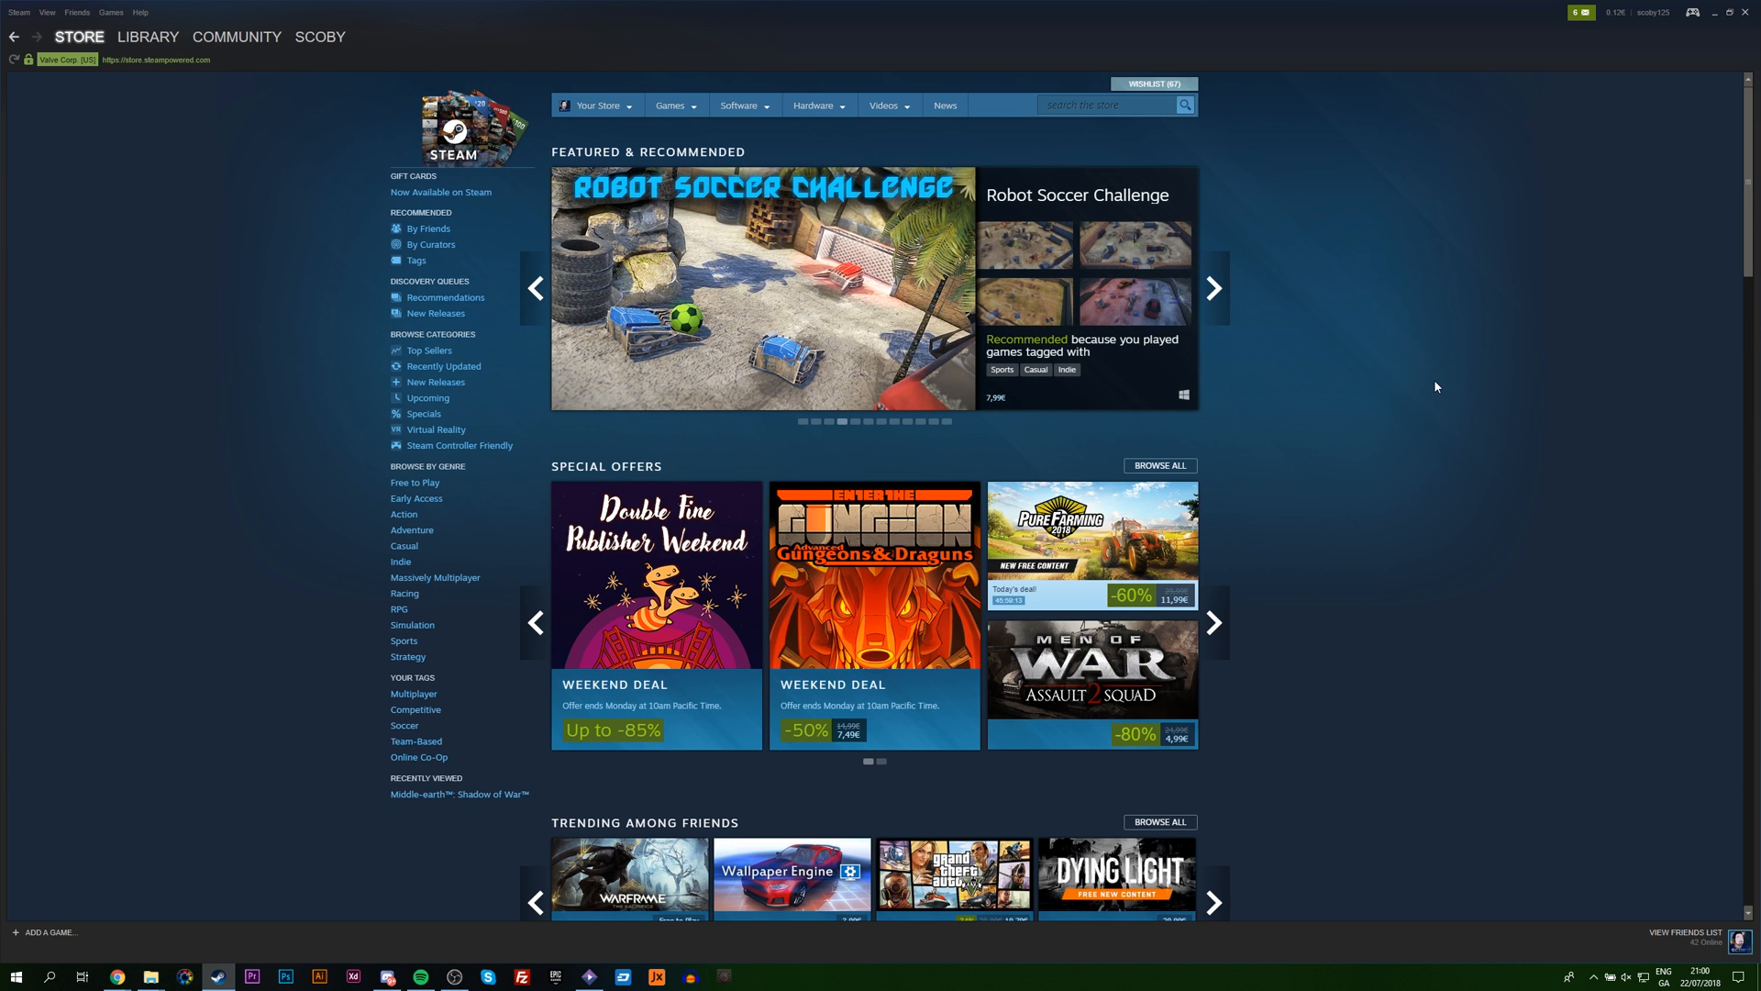
pyautogui.moveTo(1333, 328)
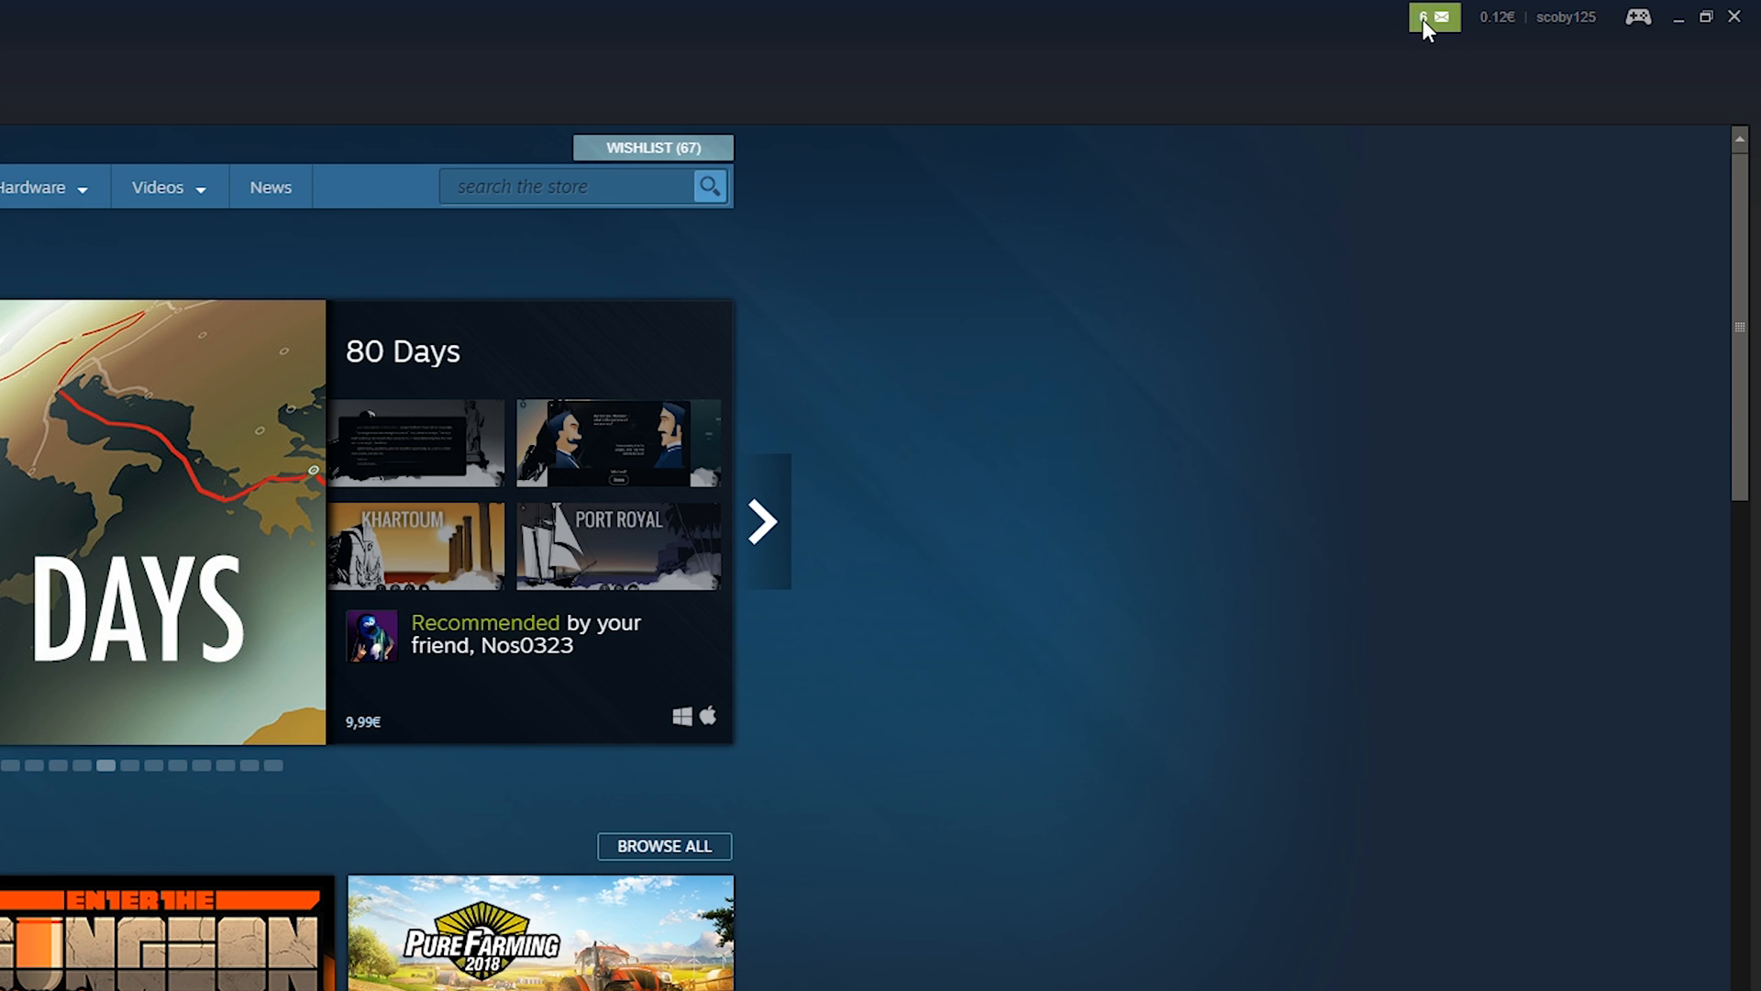
# Step: Open the notifications dropdown and go to the six pending friend invites
pyautogui.click(1433, 19)
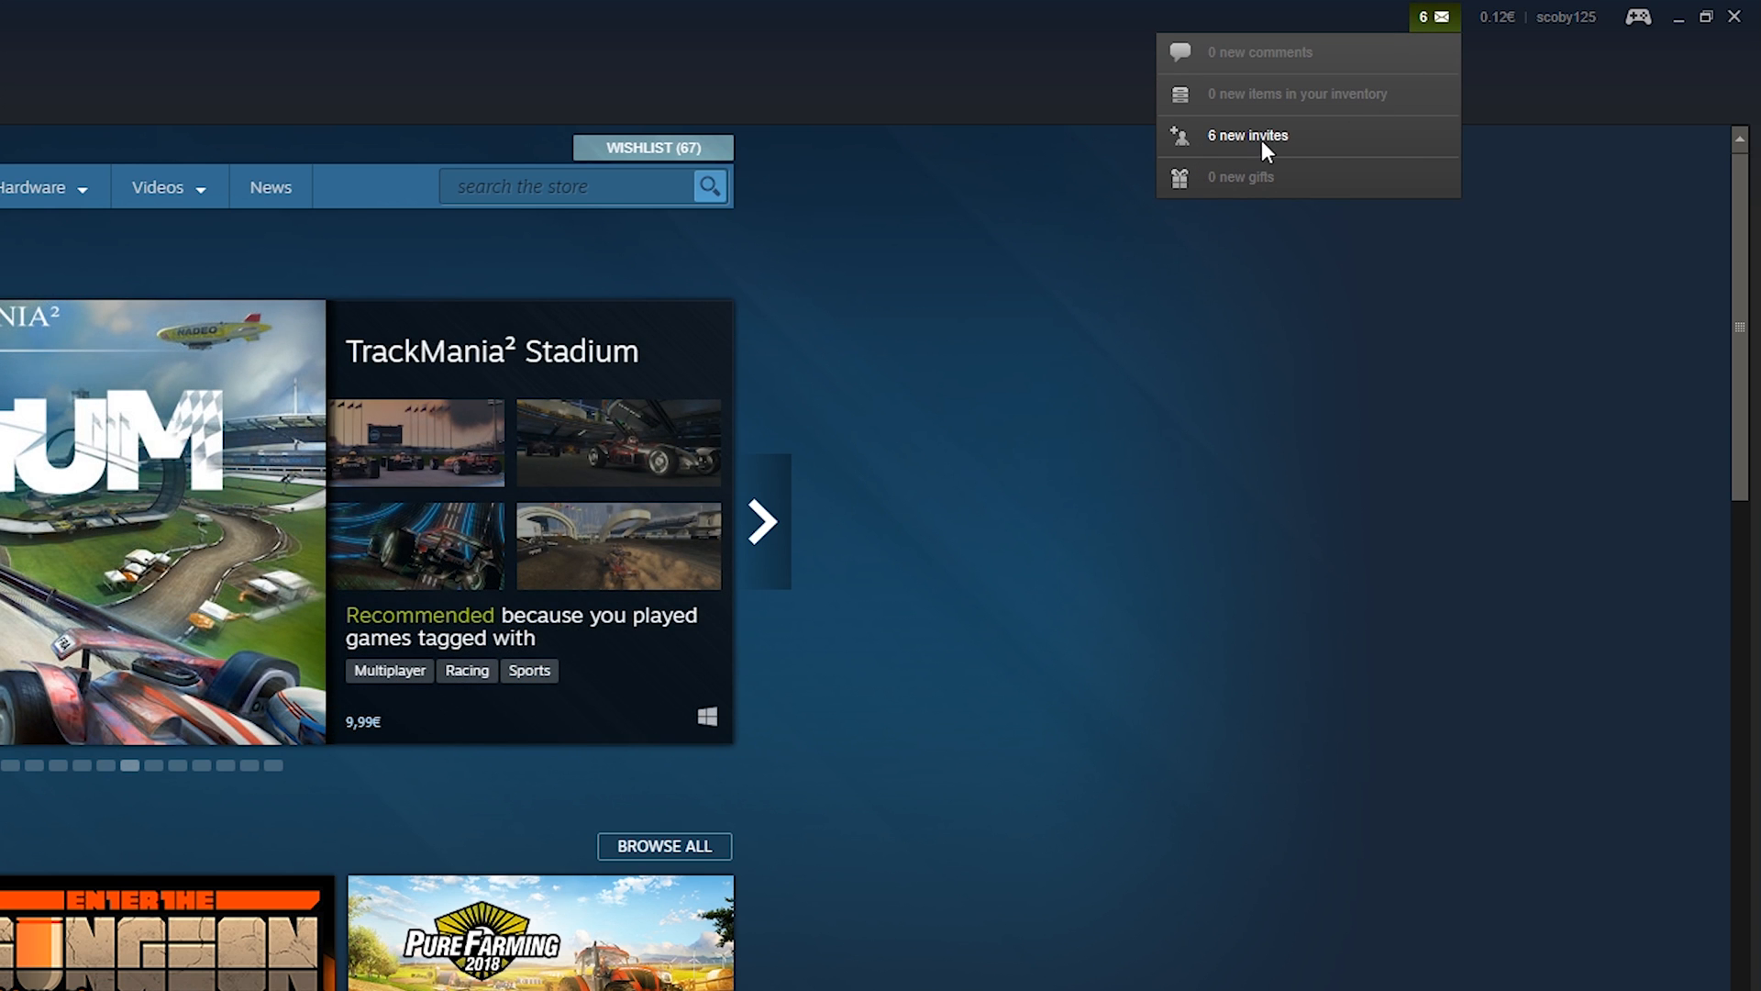
pyautogui.click(1248, 135)
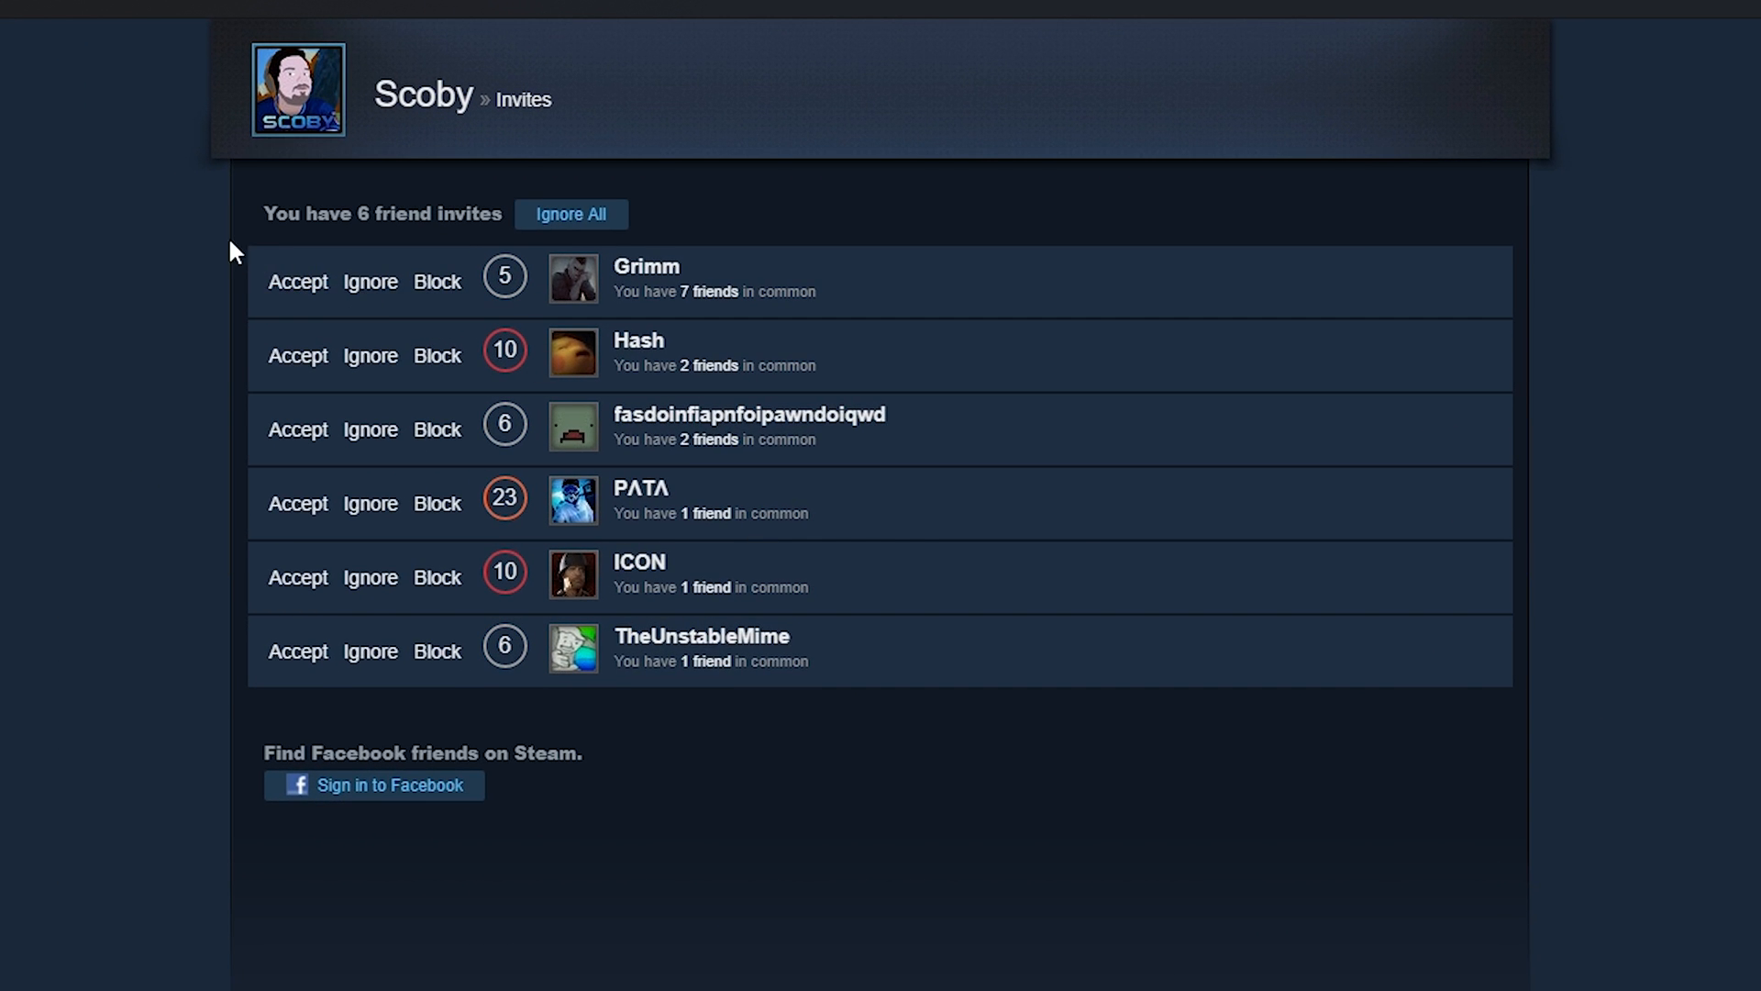
pyautogui.moveTo(802, 925)
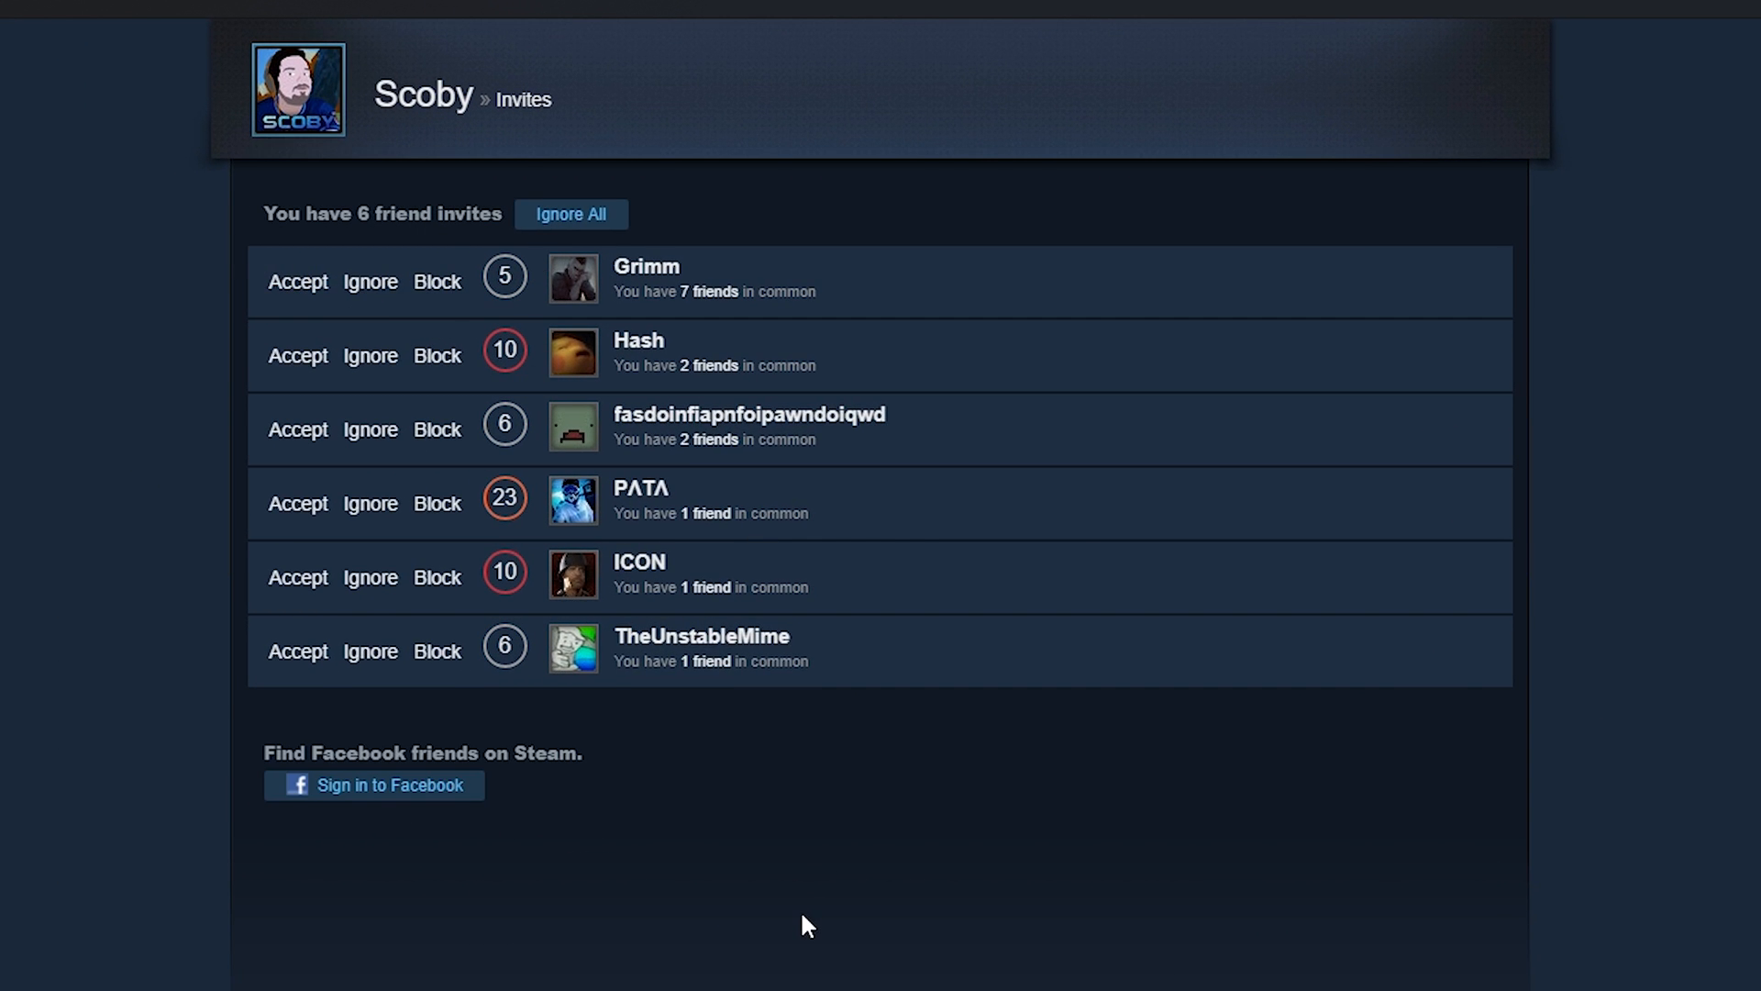
pyautogui.moveTo(218, 869)
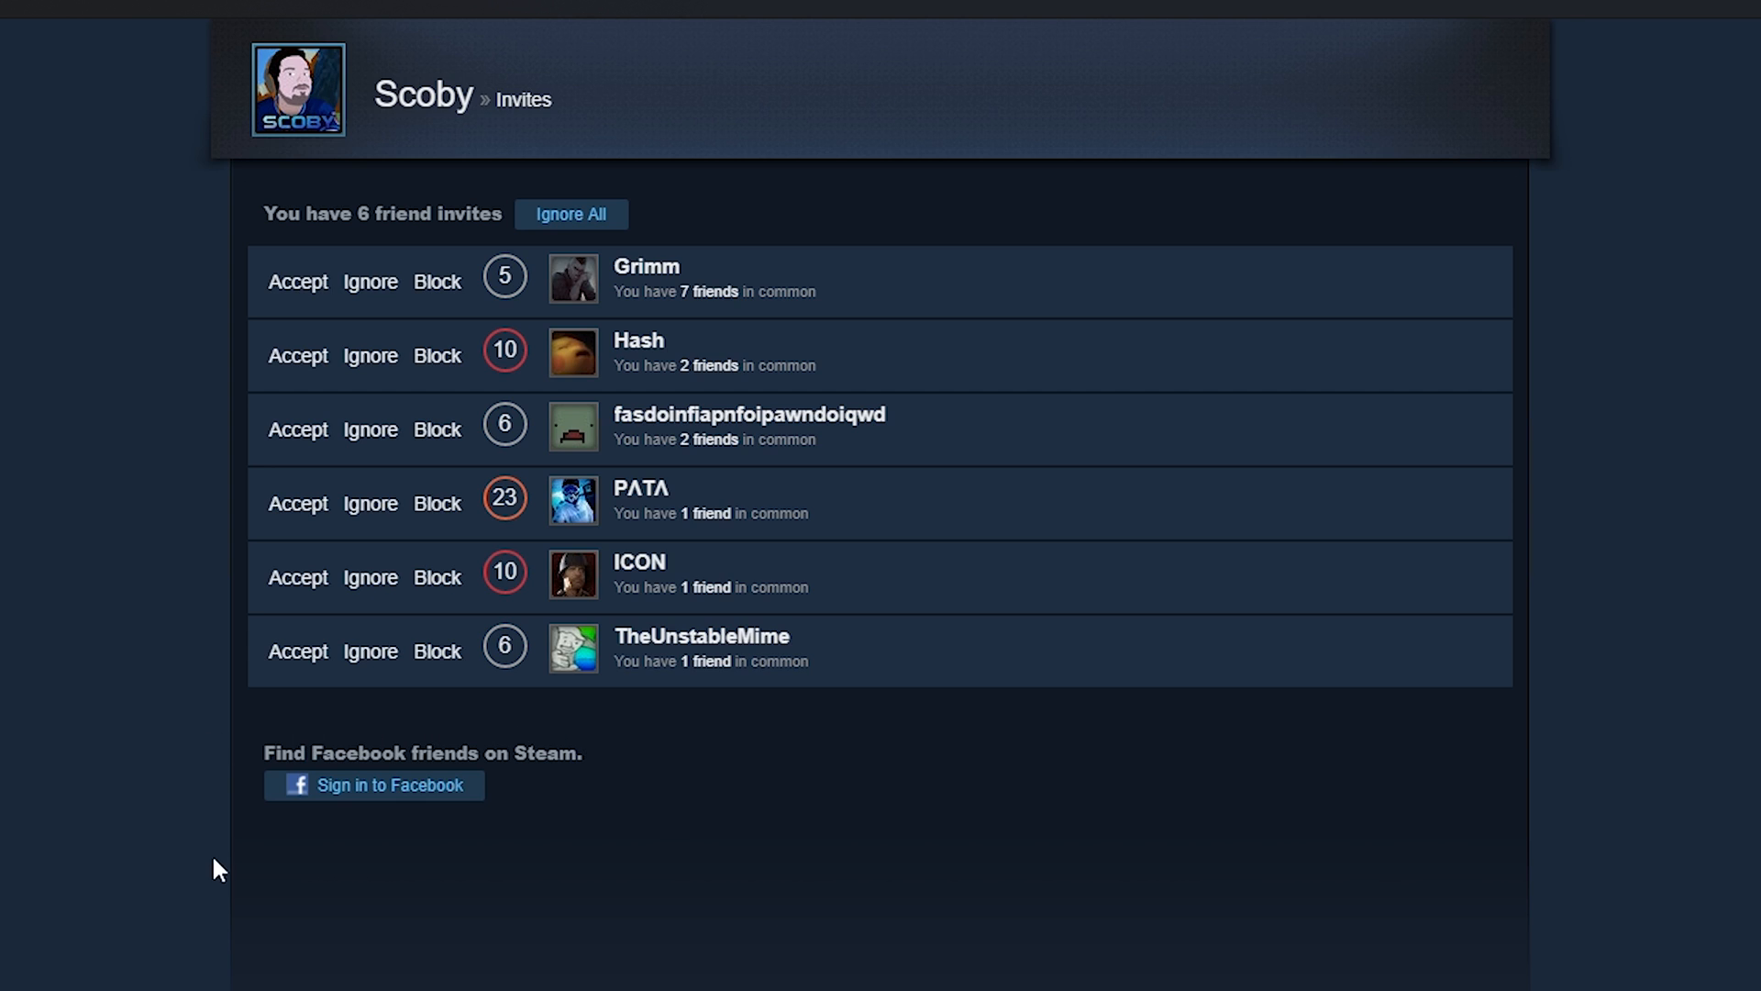
pyautogui.moveTo(254, 905)
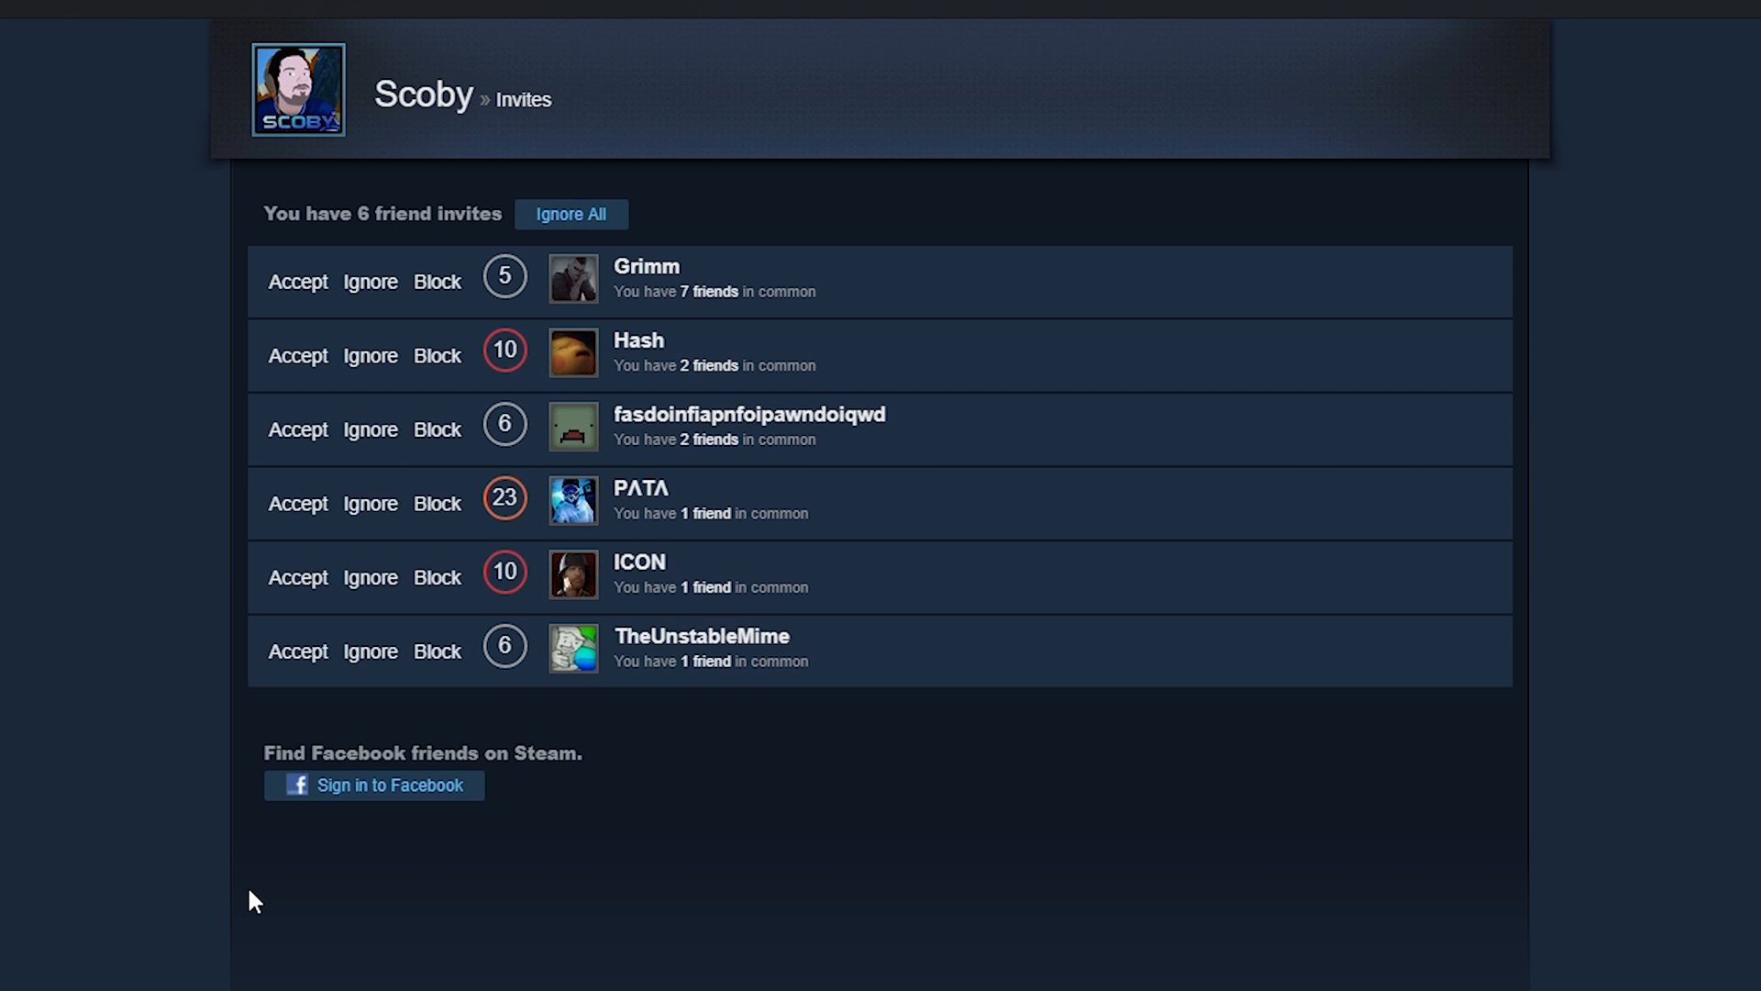
pyautogui.moveTo(1209, 730)
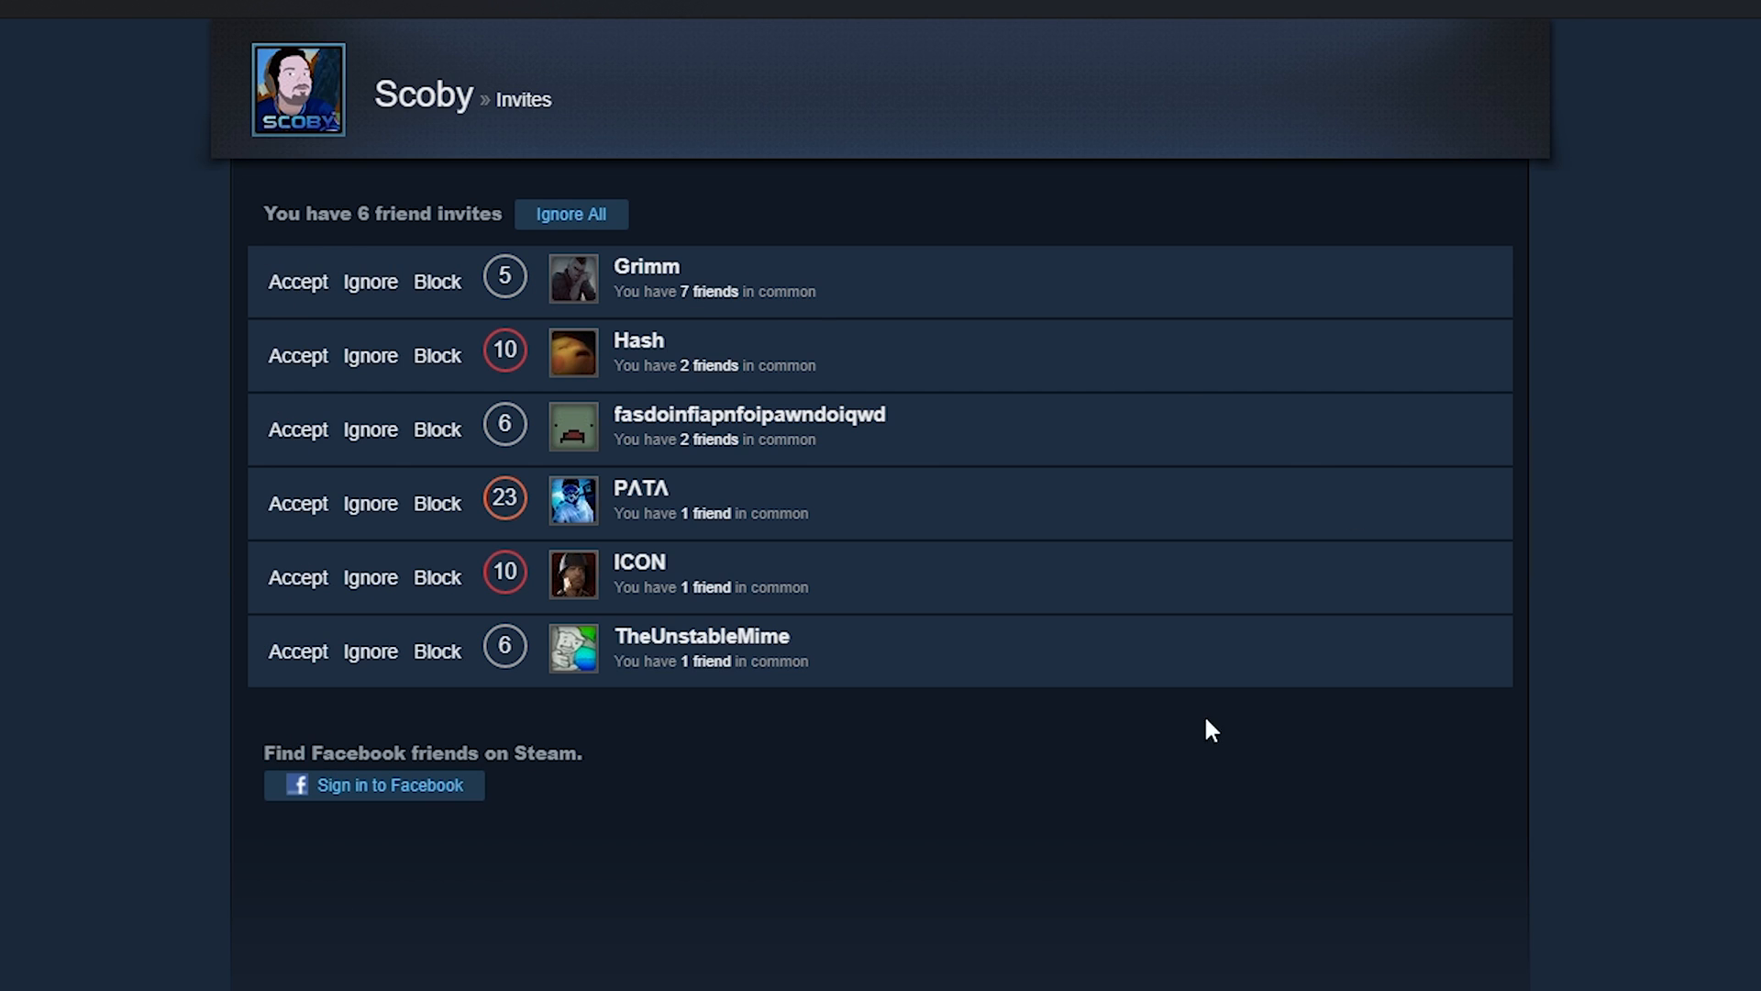
pyautogui.moveTo(220, 668)
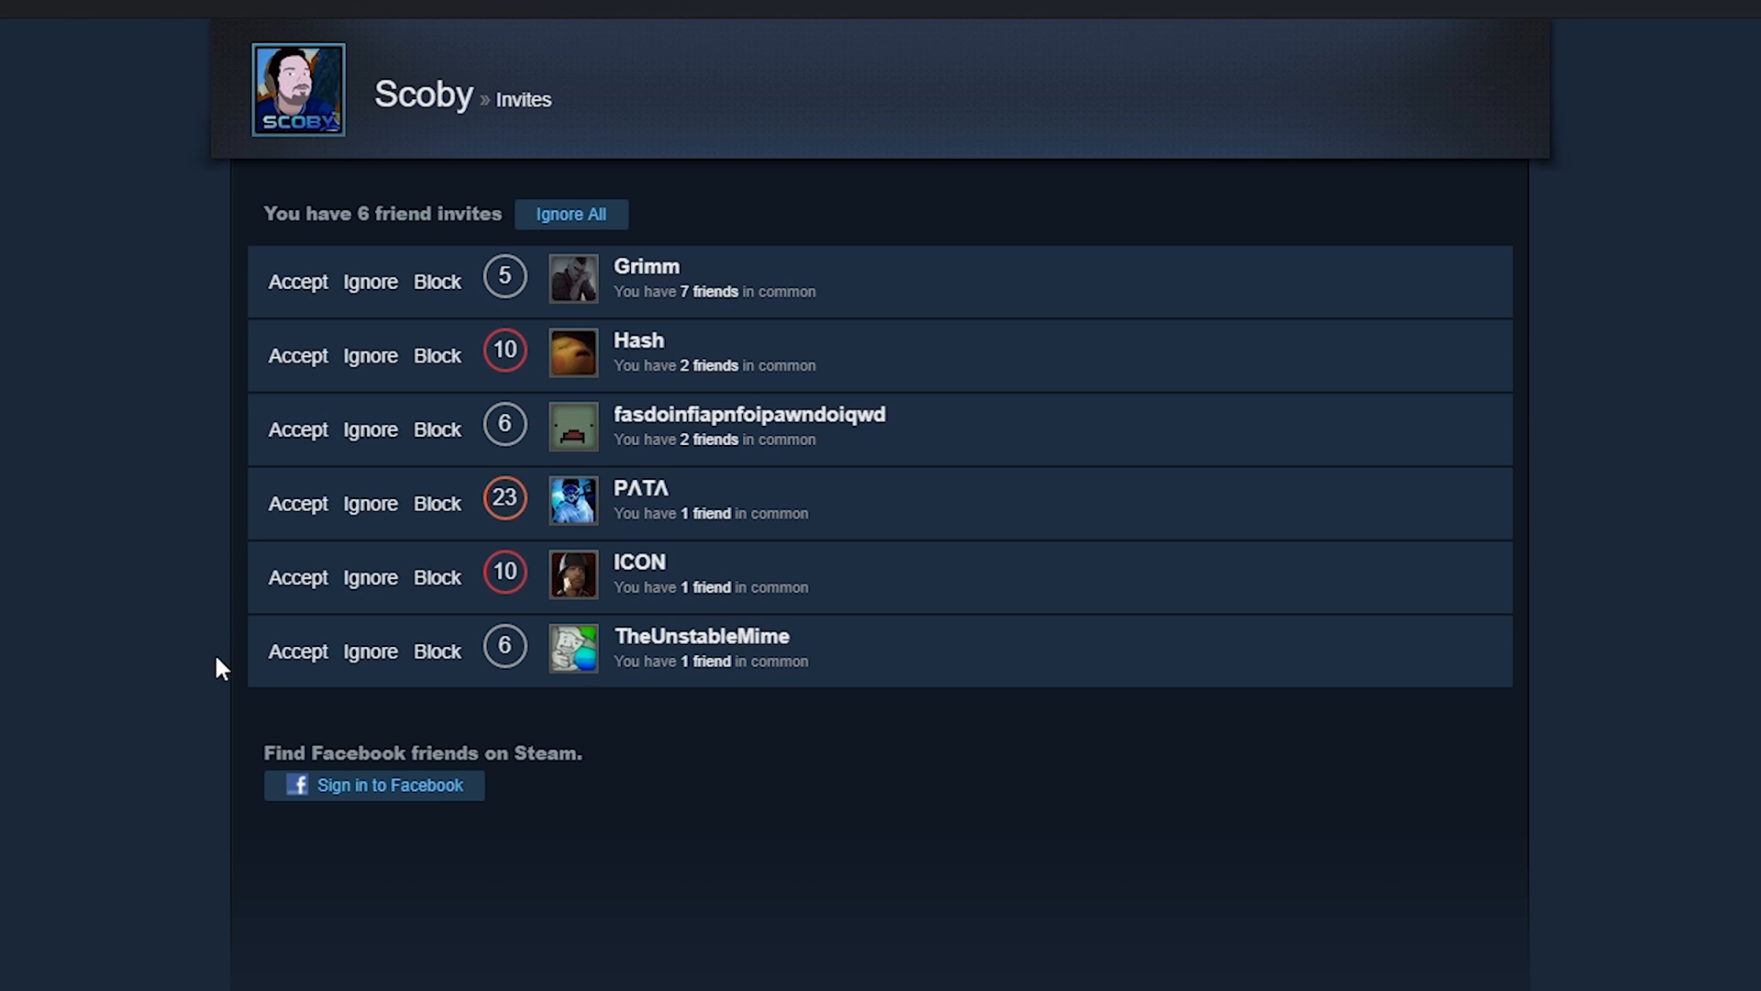
pyautogui.moveTo(447, 178)
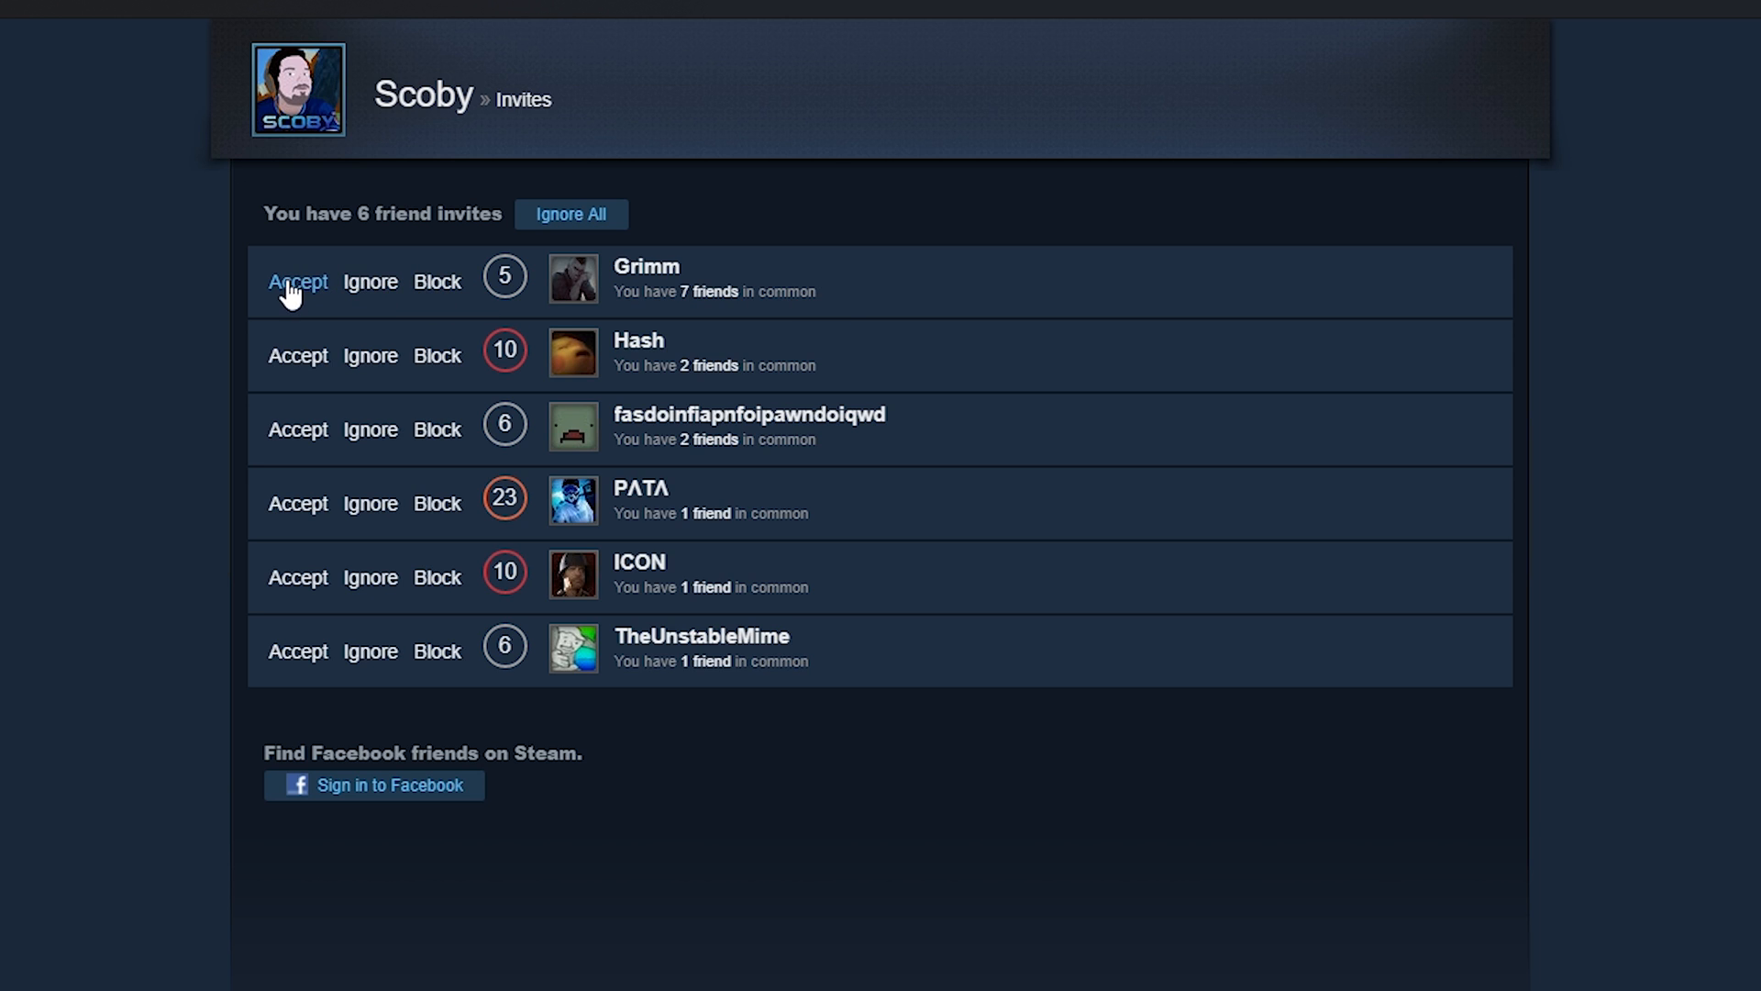
# Step: Accept the top friend request in the Invites list
pyautogui.click(297, 281)
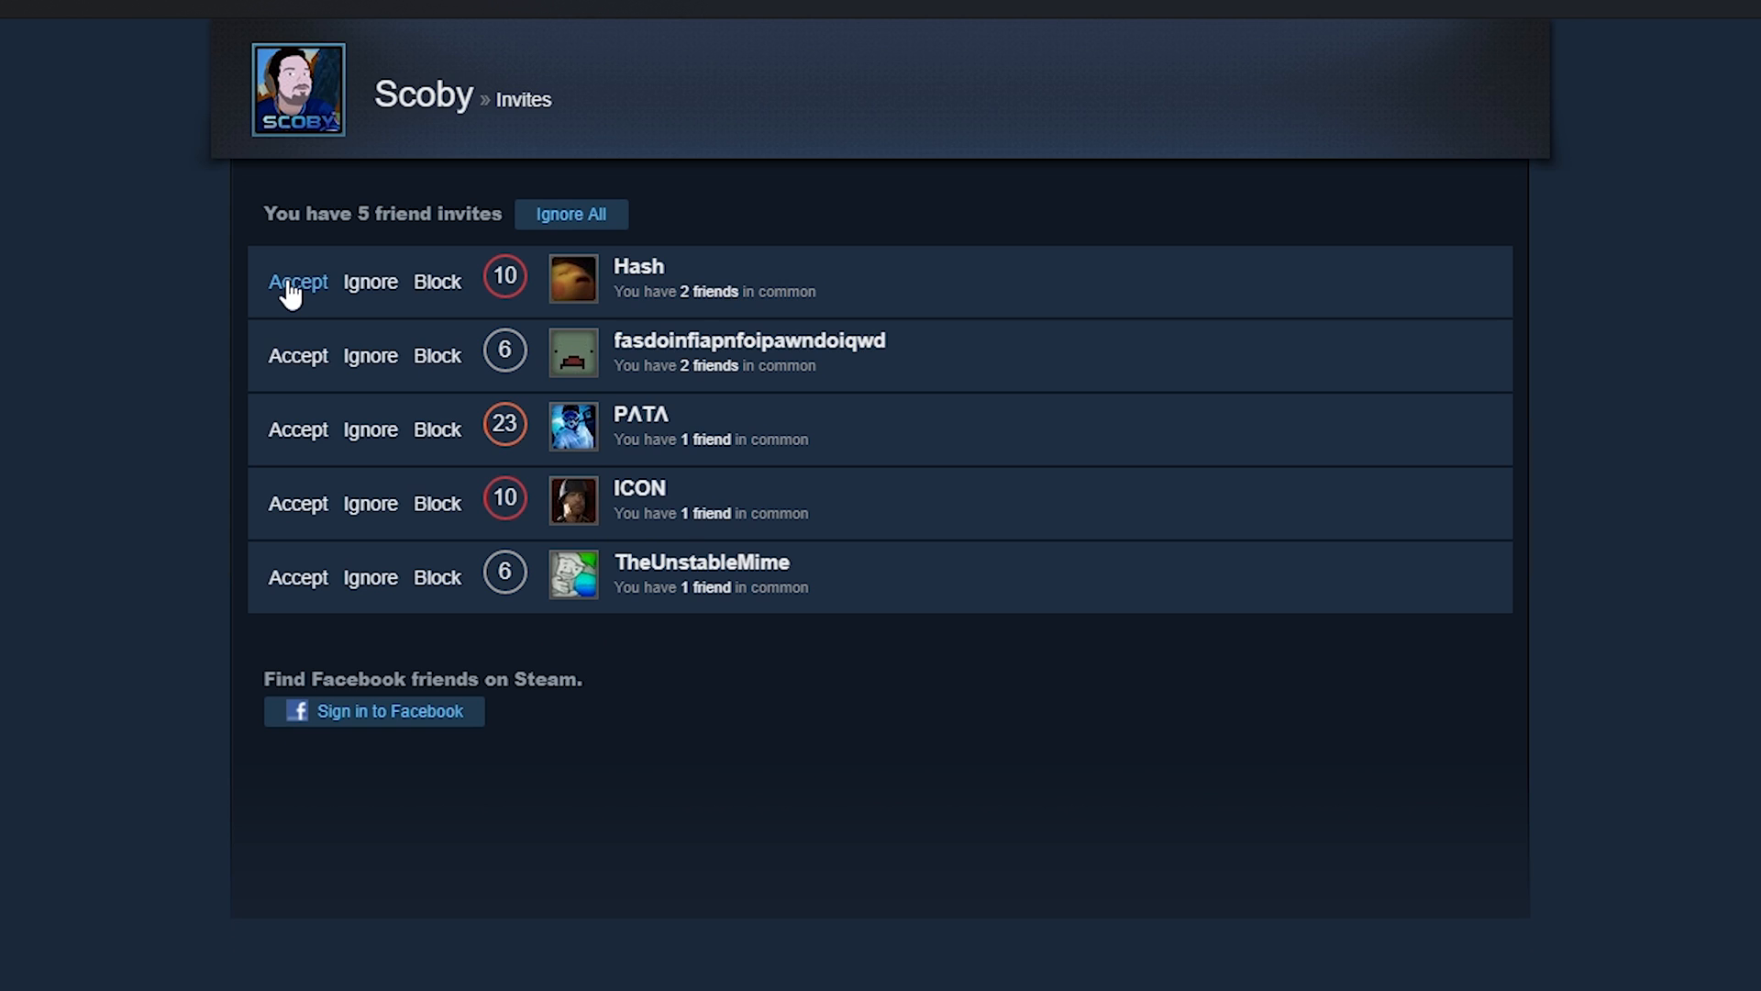